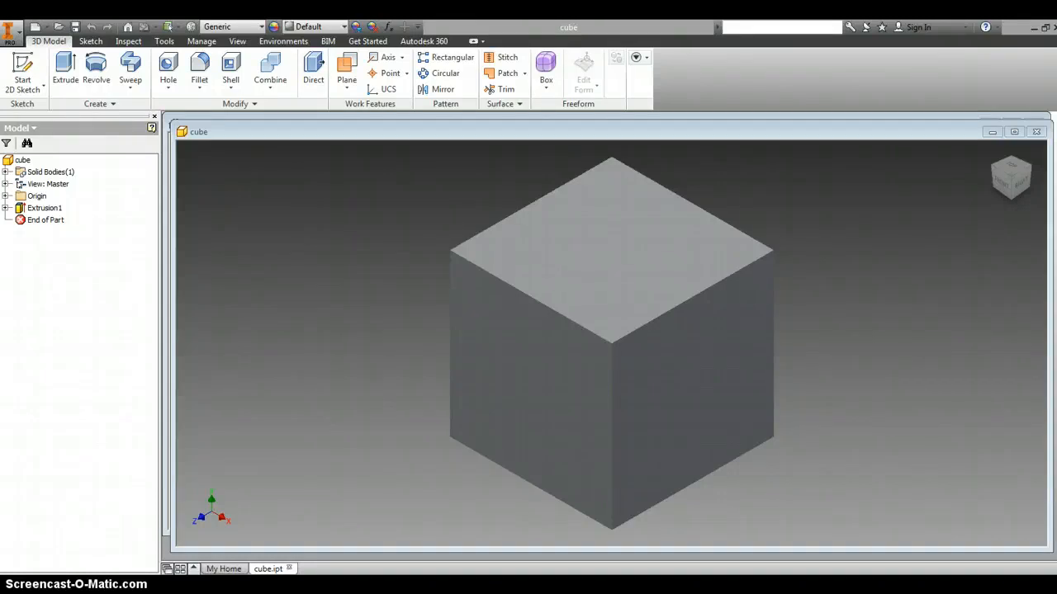
pyautogui.moveTo(873, 308)
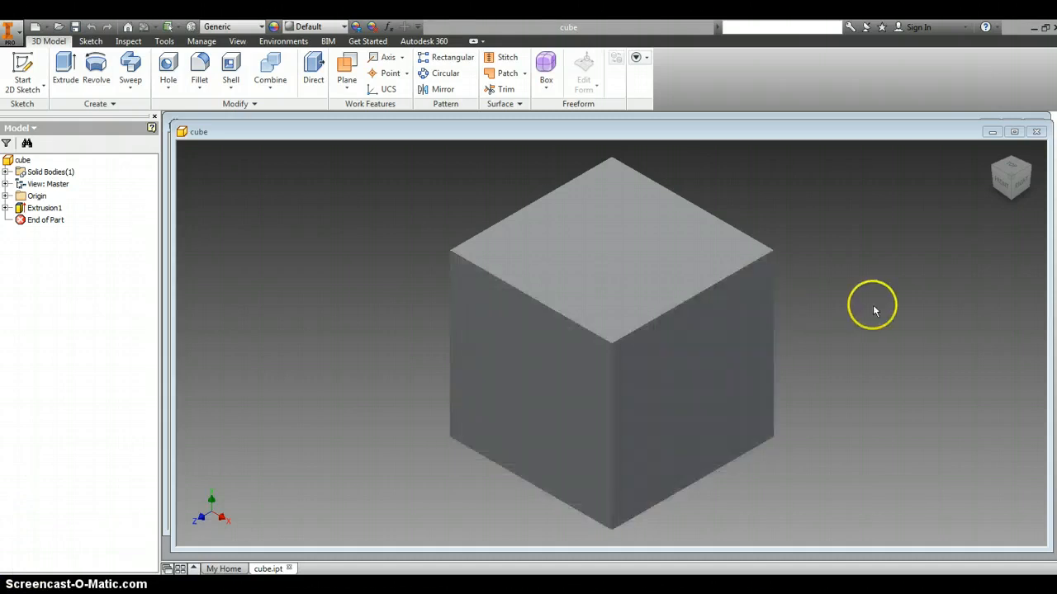
pyautogui.moveTo(1005, 150)
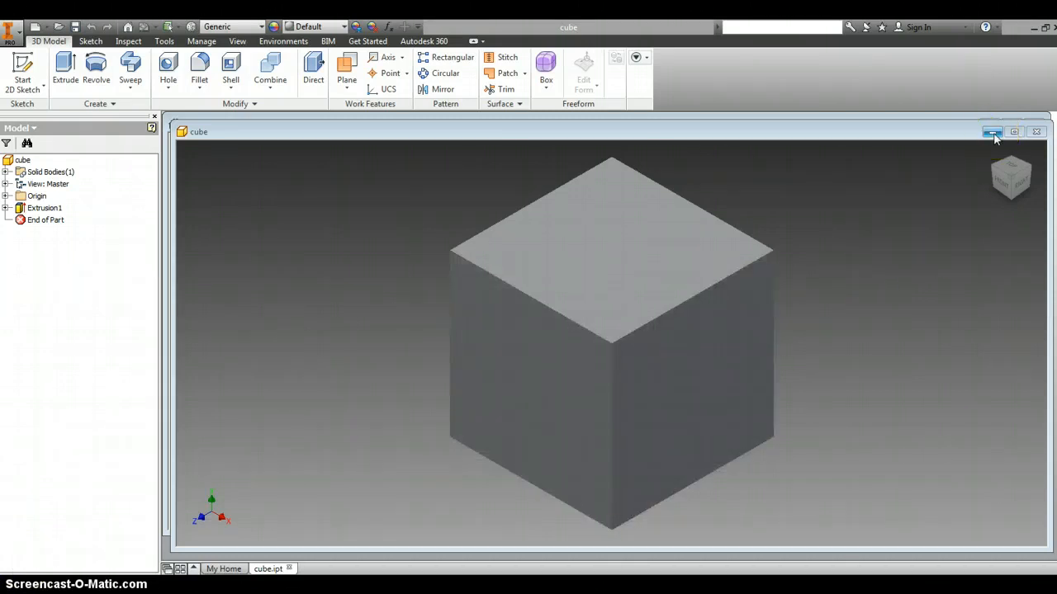
pyautogui.moveTo(992, 132)
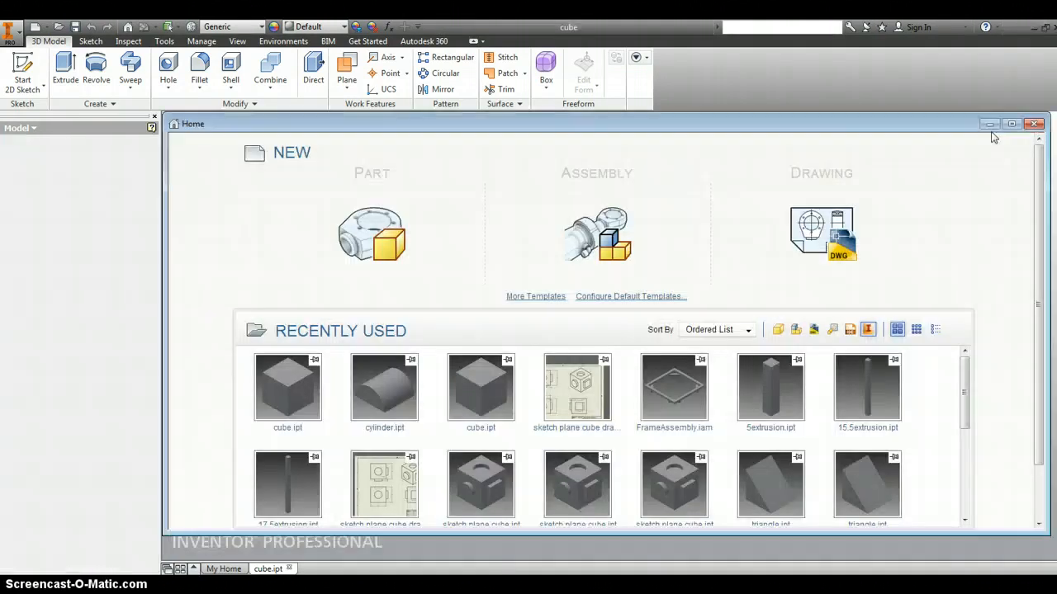
# Step: From the Home page, create a new part from the standard inch Part template
pyautogui.click(50, 40)
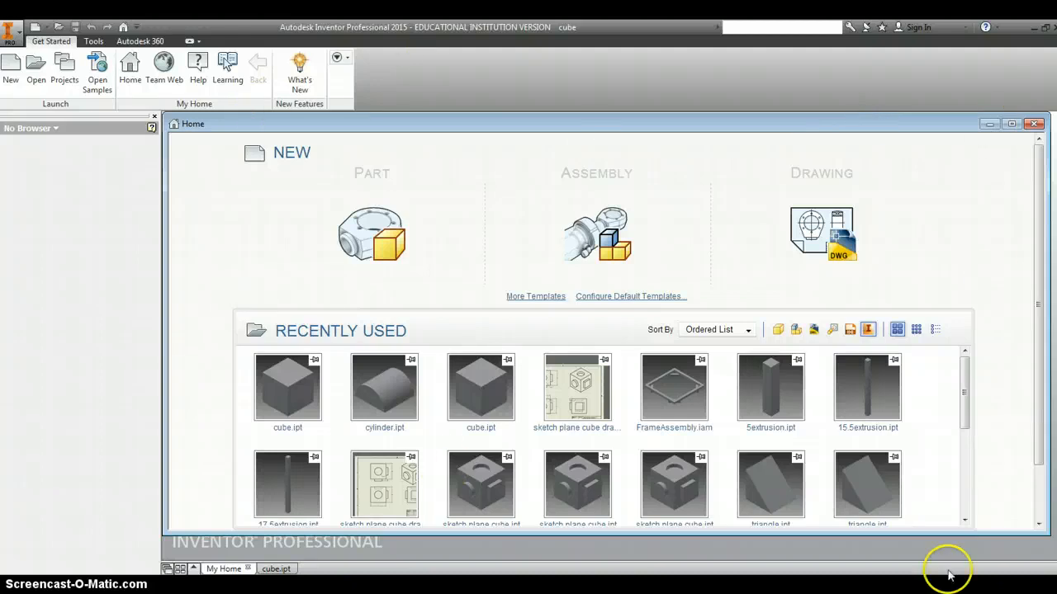
pyautogui.moveTo(996, 277)
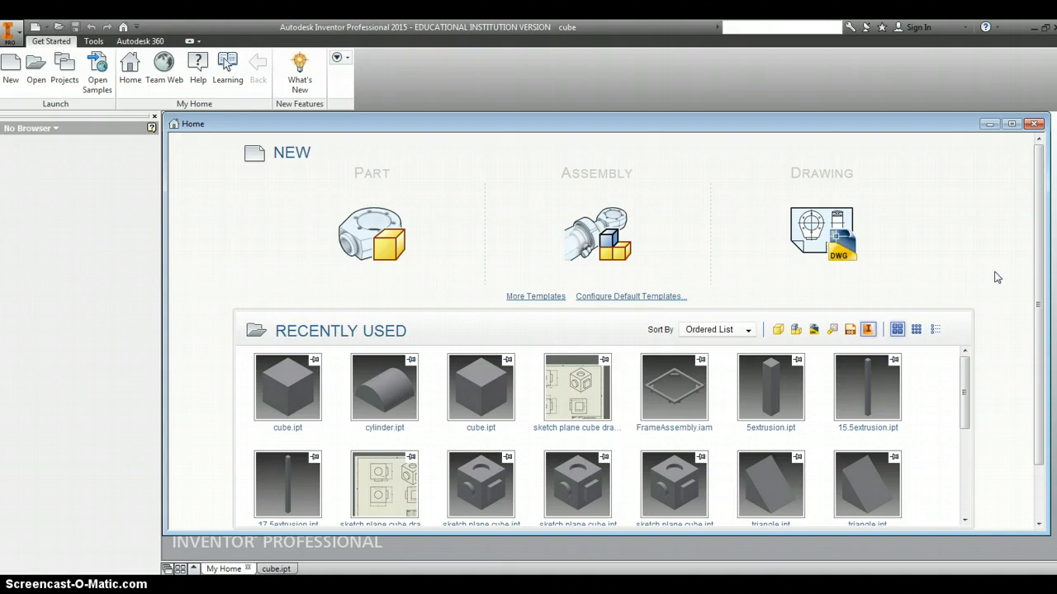
pyautogui.moveTo(677, 271)
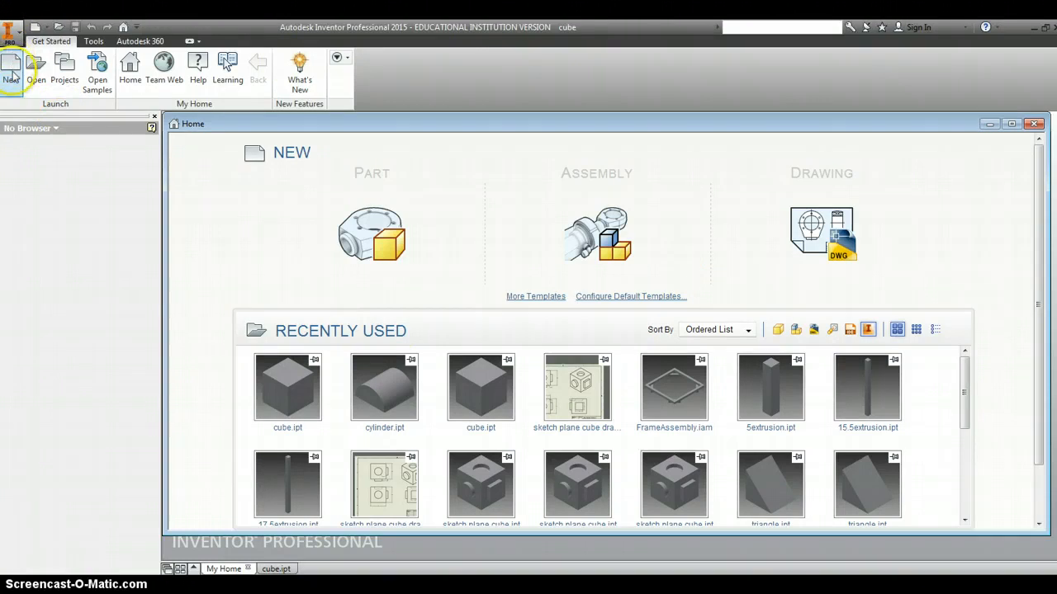
pyautogui.moveTo(13, 64)
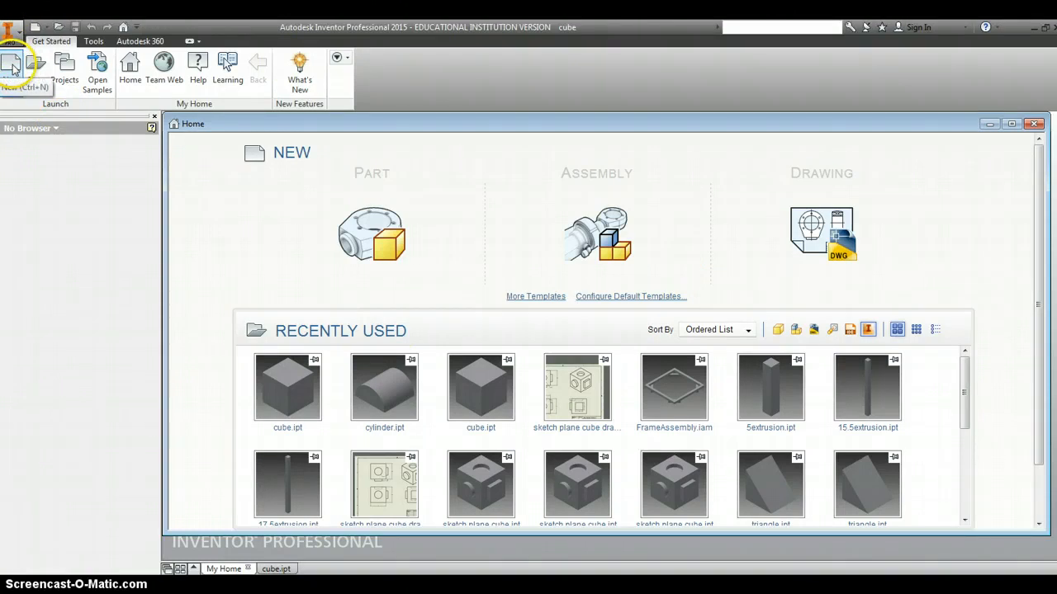
pyautogui.moveTo(372, 236)
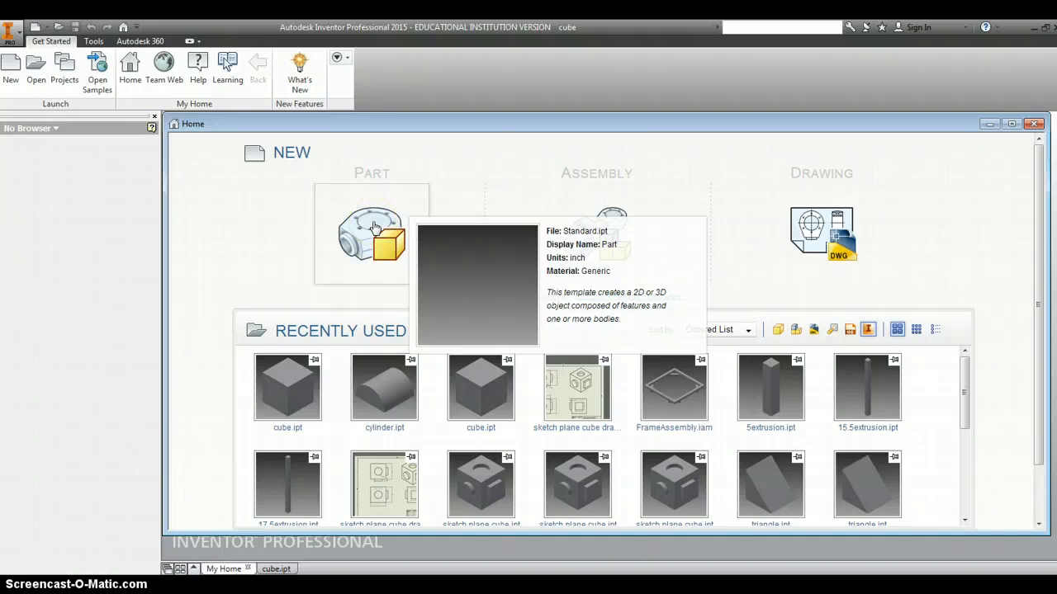
pyautogui.click(371, 234)
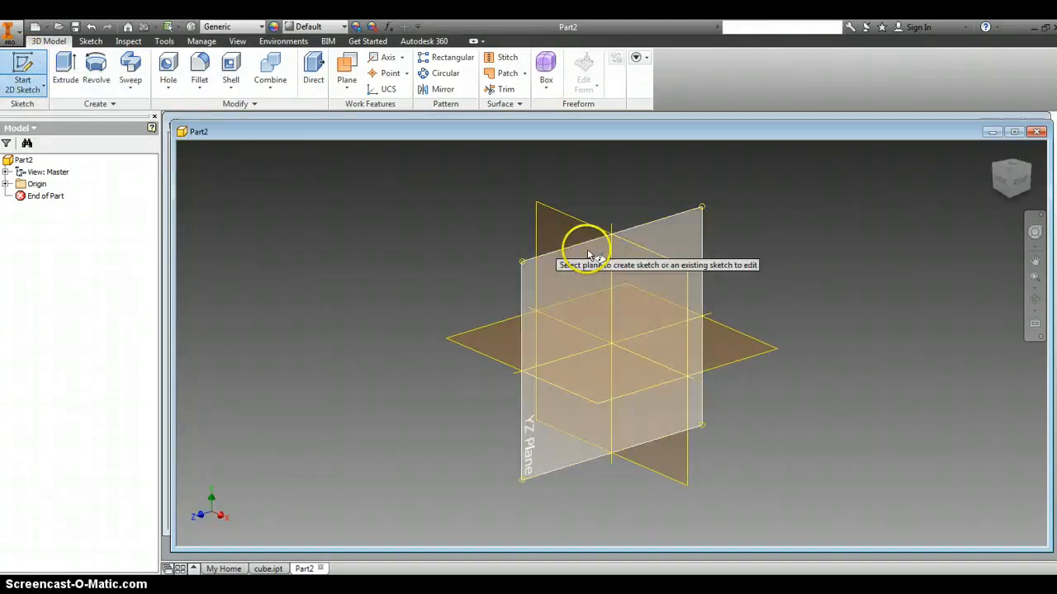
pyautogui.moveTo(545, 214)
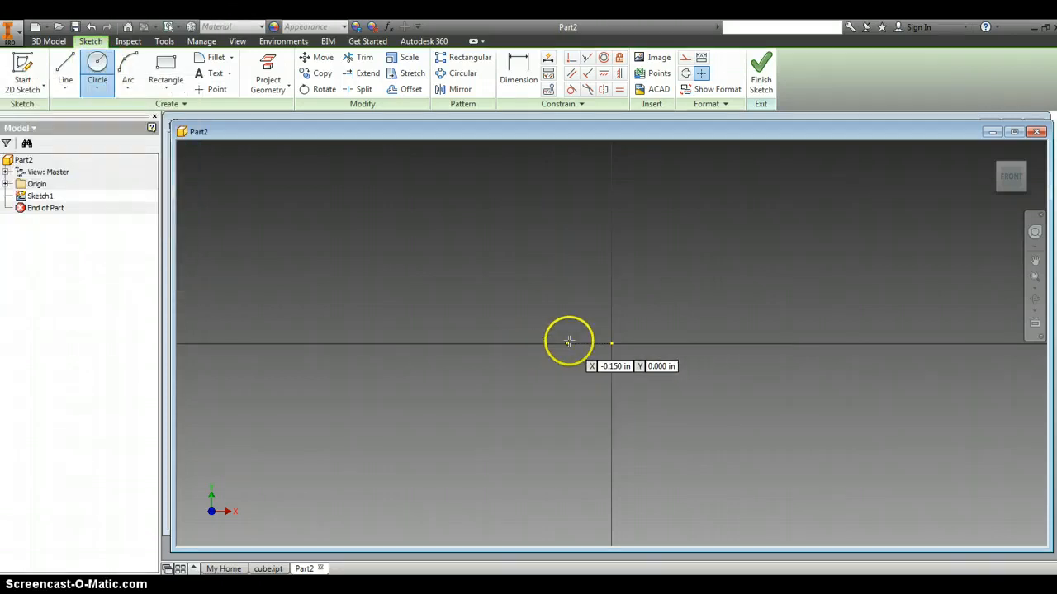
pyautogui.moveTo(539, 343)
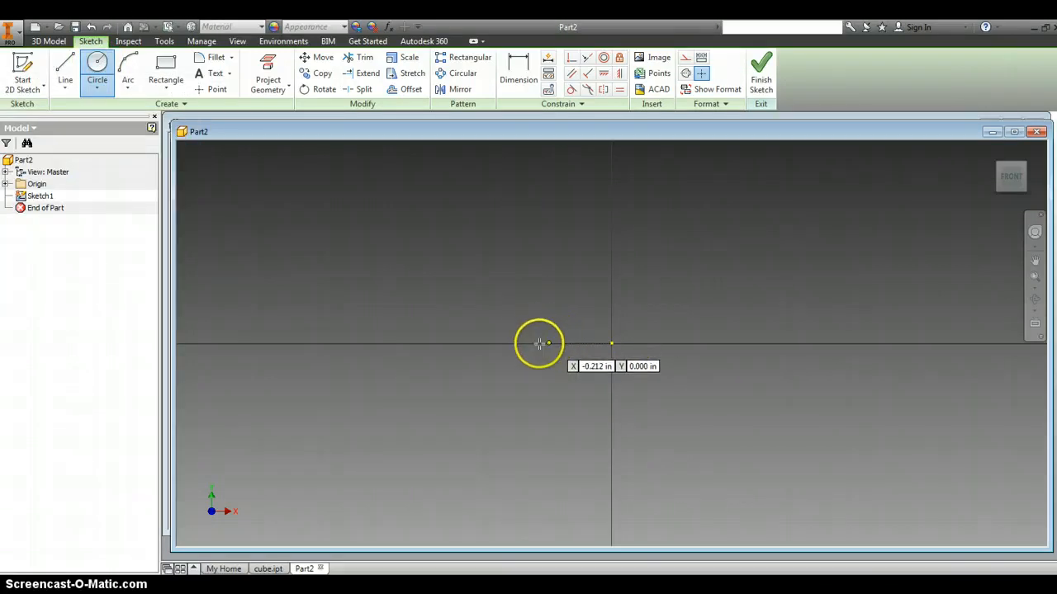
# Step: Draw a circle centred on the sketch origin with a 1.000 diameter
pyautogui.click(539, 343)
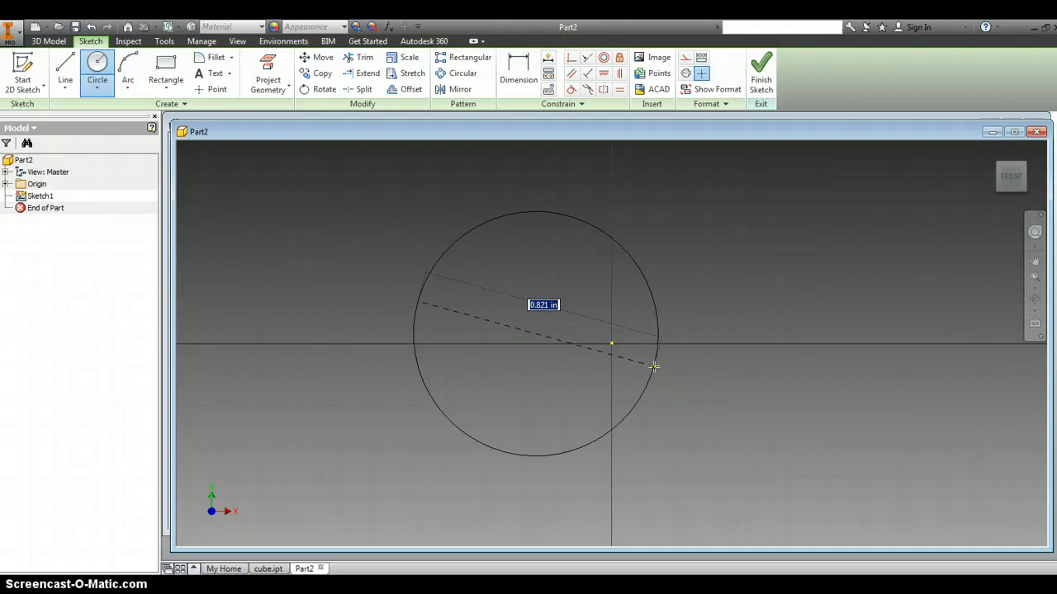
pyautogui.write('1.000')
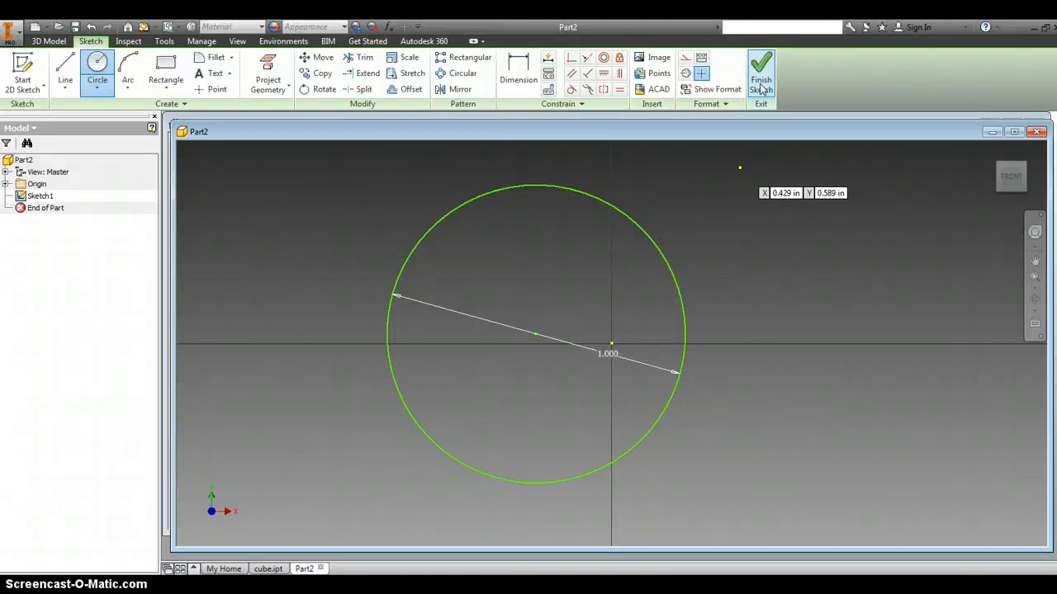
# Step: Finish Sketch1 and extrude the circle 1 inch into solid Extrusion1
pyautogui.click(761, 74)
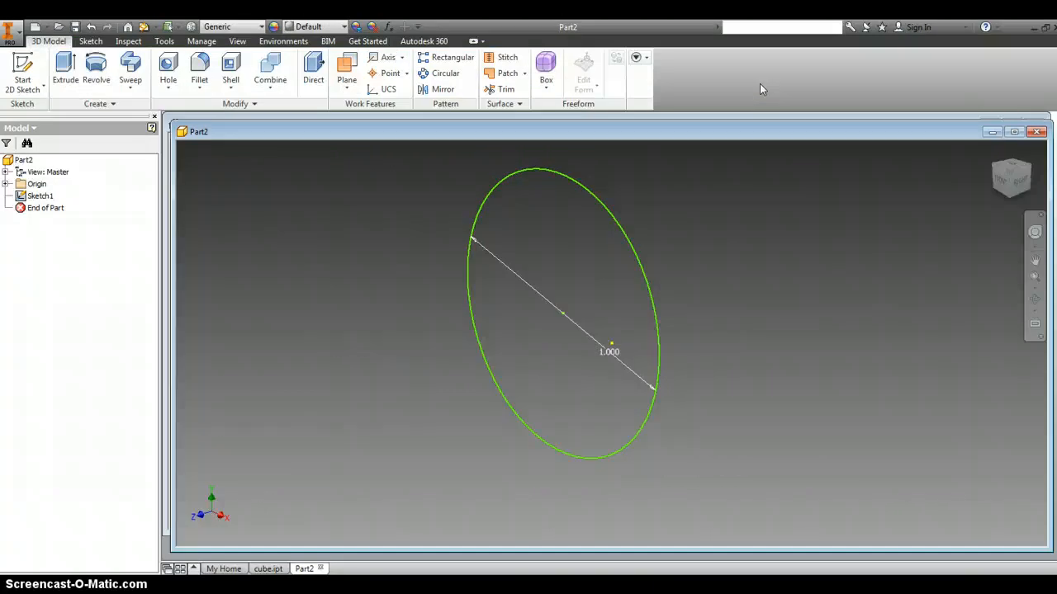
pyautogui.click(65, 68)
pyautogui.write('1')
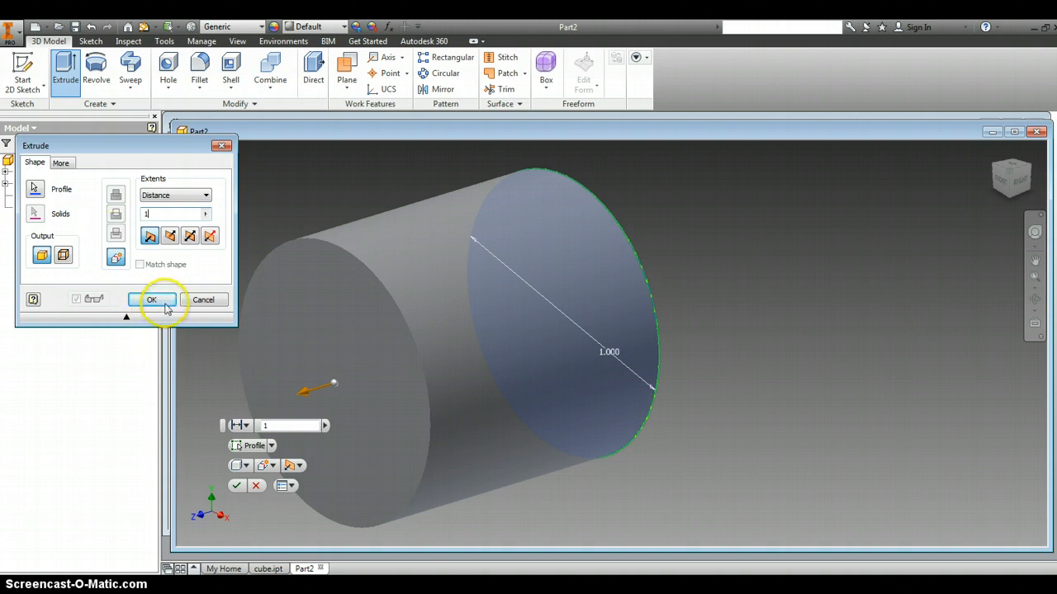
pyautogui.click(152, 299)
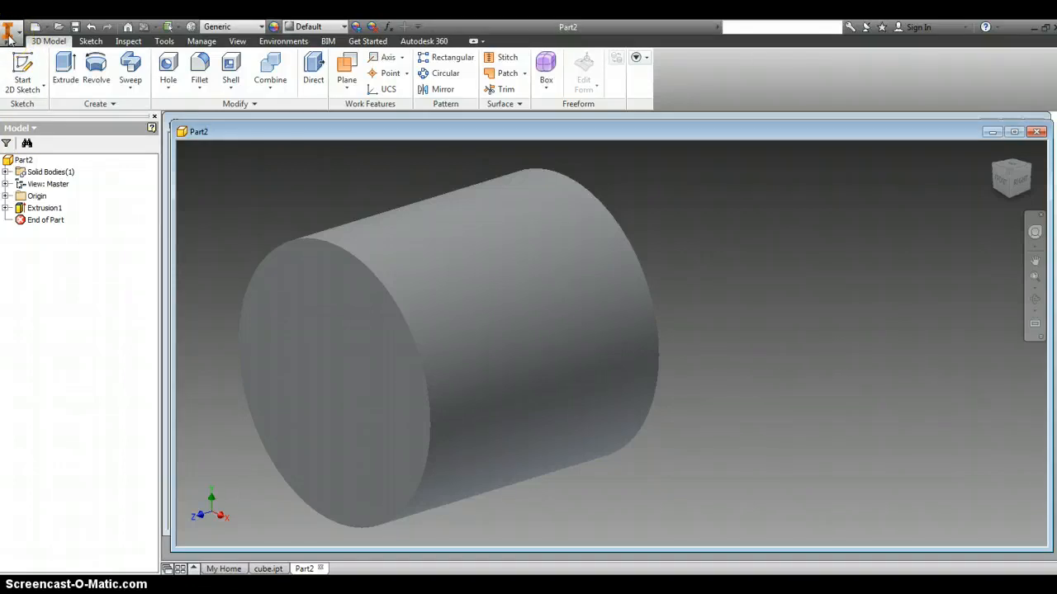
pyautogui.click(11, 28)
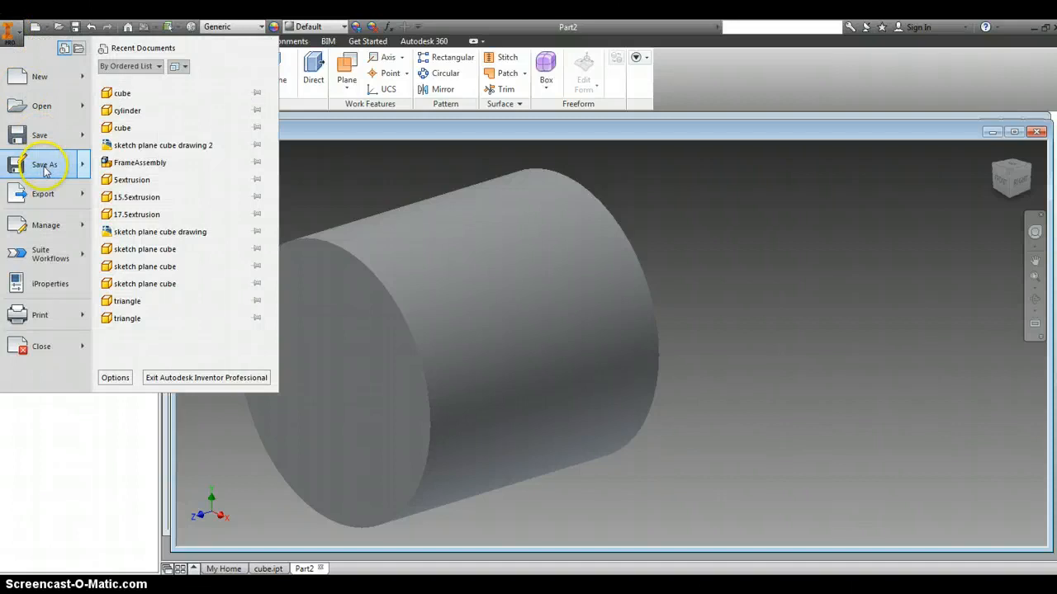
# Step: Start saving Part2 in the DM folder, typing 'cyl' as the new file name
pyautogui.click(44, 164)
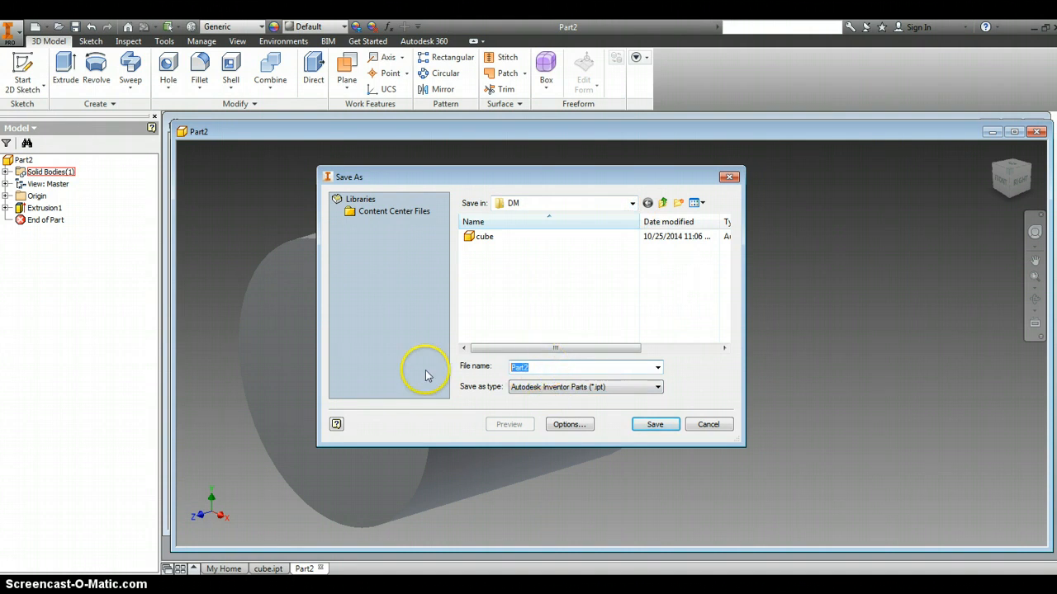
pyautogui.write('cyl')
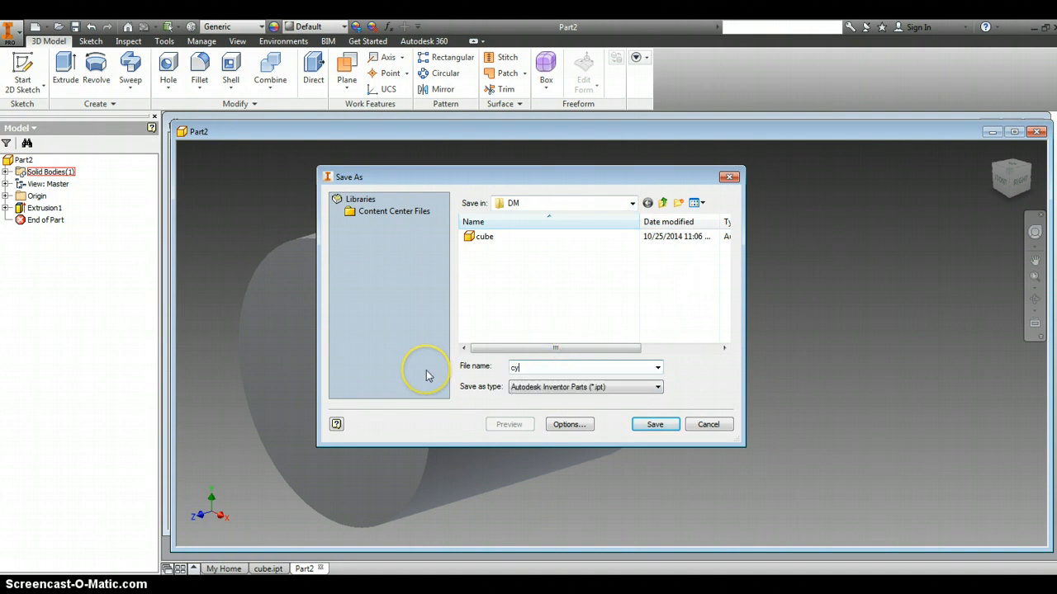